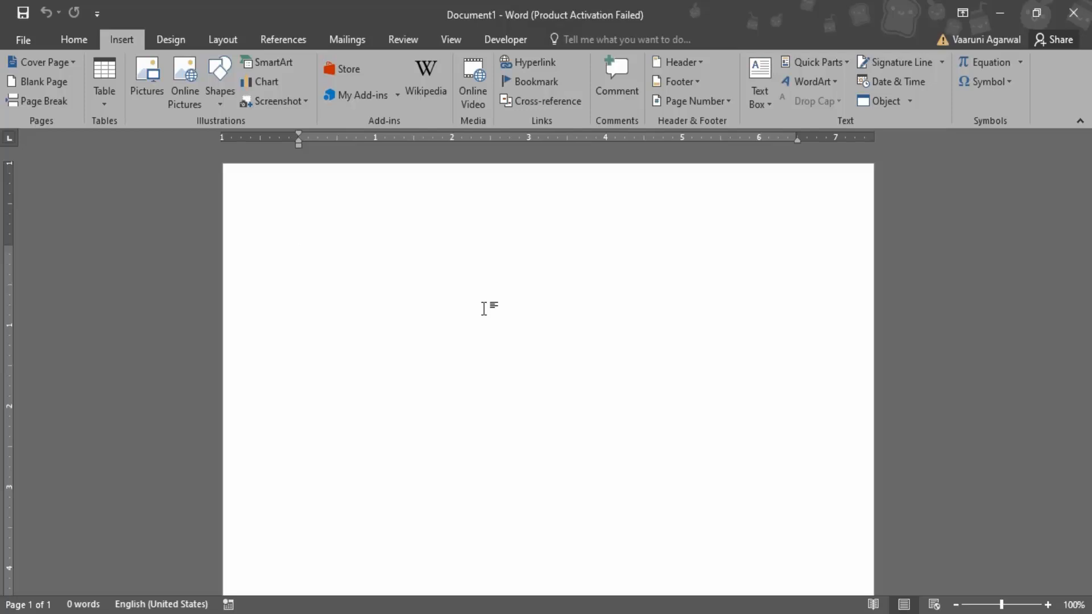
Show the Home formatting tools for the blank document.
click(300, 250)
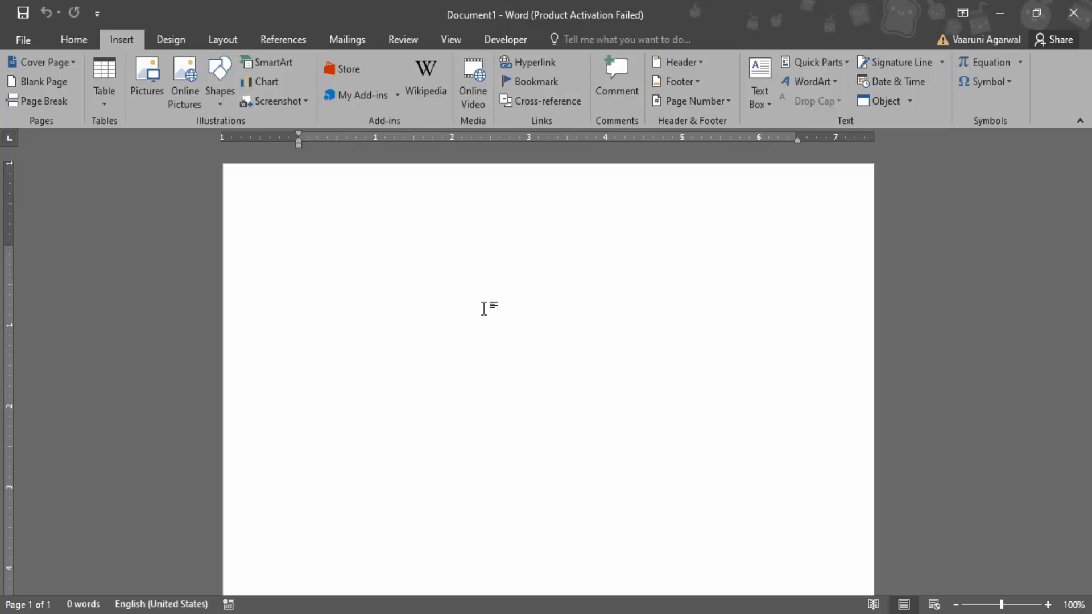
click(73, 38)
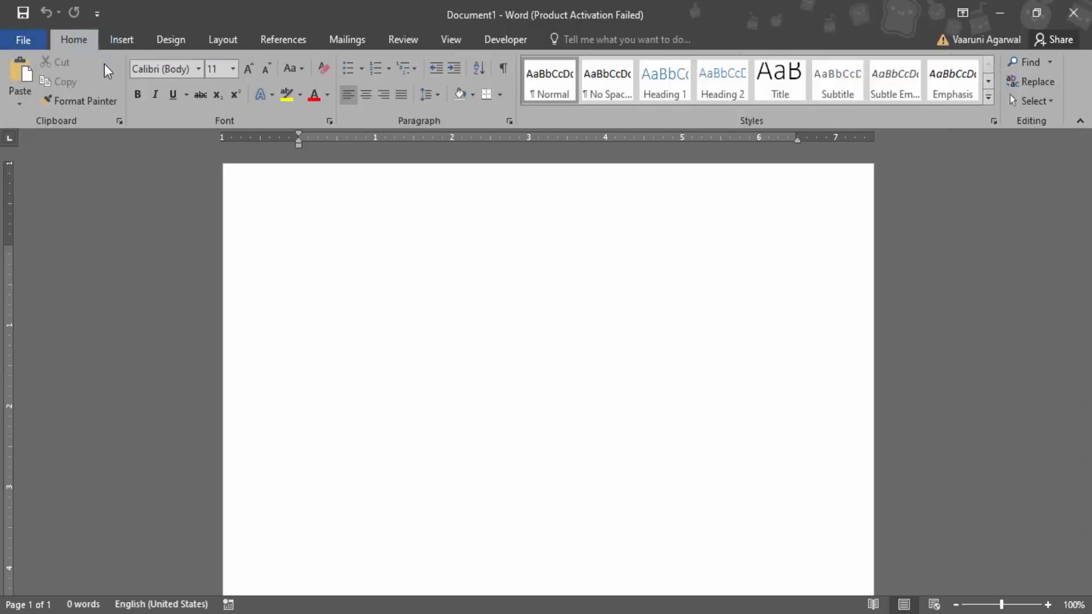
Show the Insert commands and the Screenshot options offering Screen Clipping.
click(121, 39)
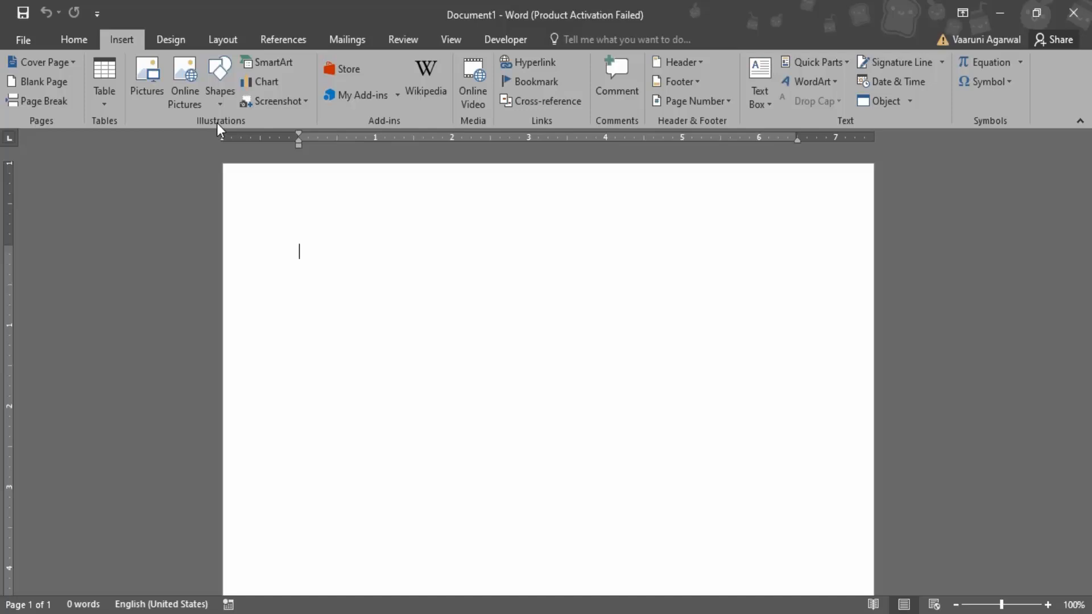
mouse_move(274, 101)
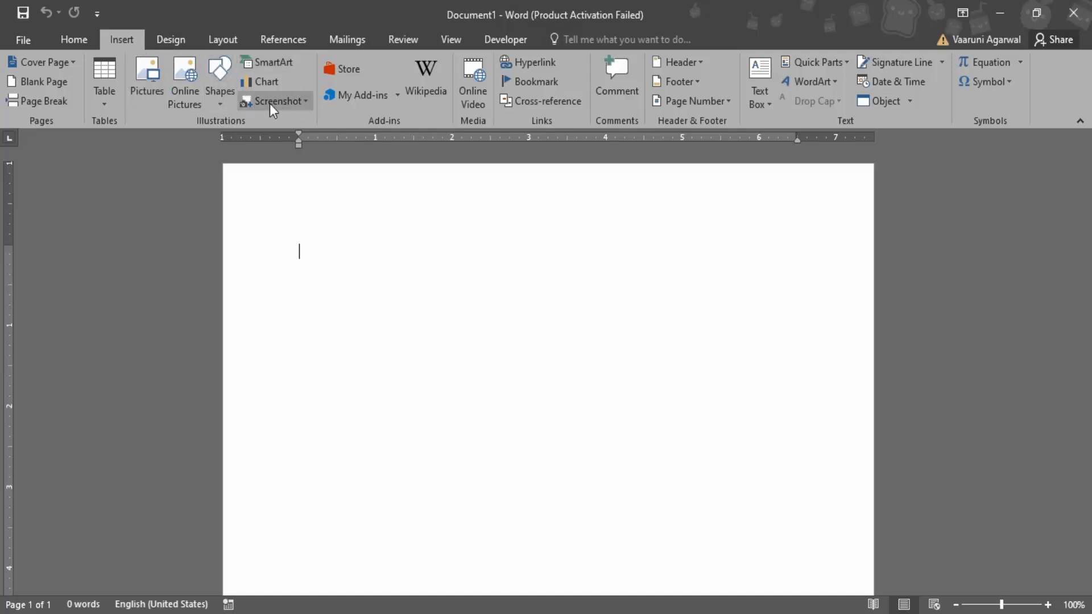
mouse_move(278, 102)
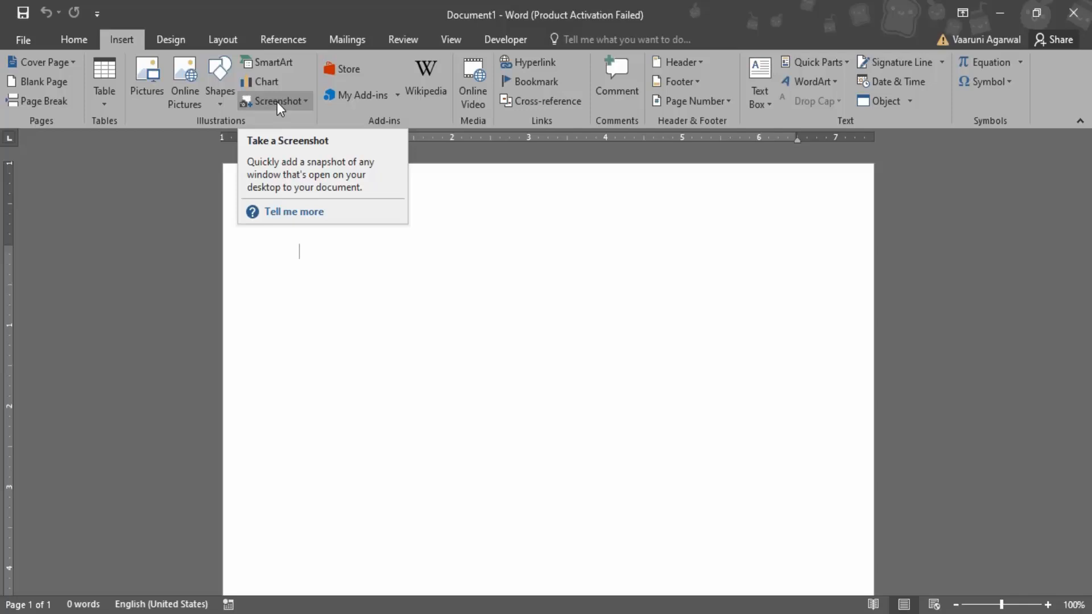
click(277, 101)
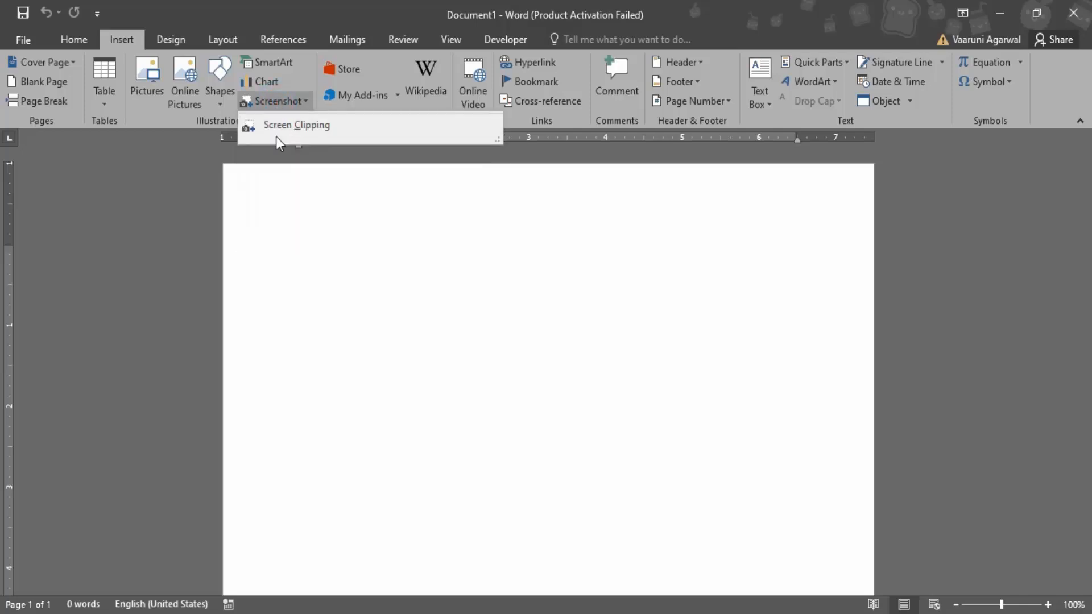
Capture a screen clipping of the desktop sunset wallpaper into the document.
click(297, 125)
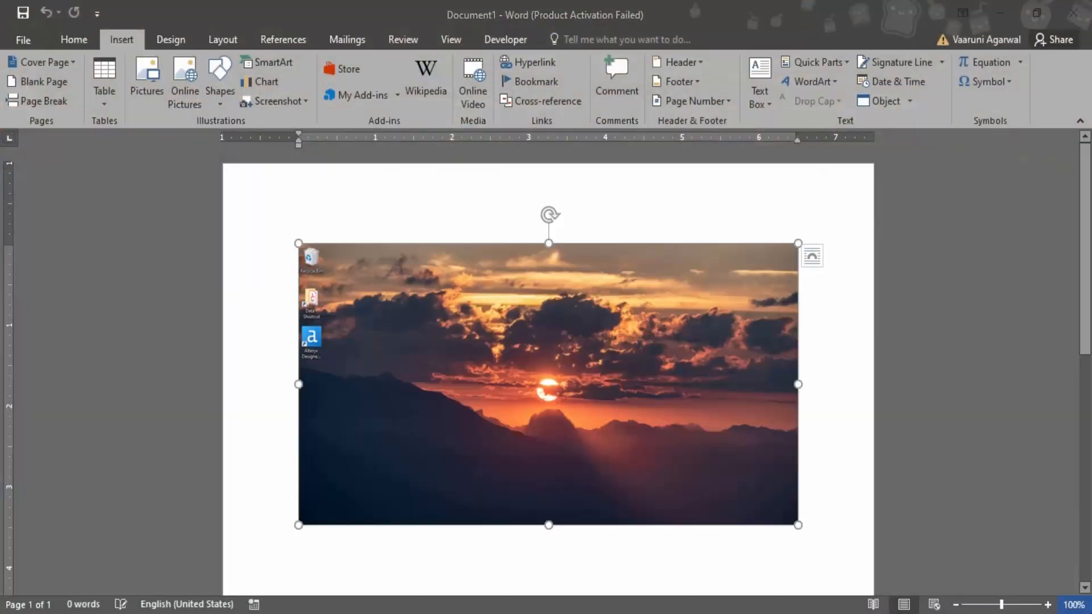
click(489, 486)
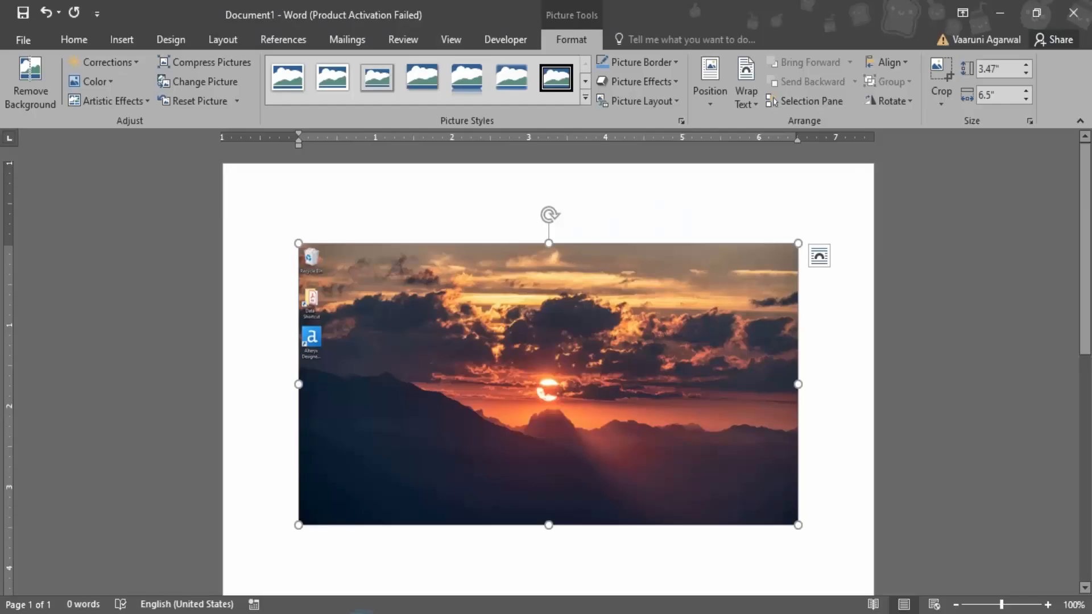
Insert a screenshot of the Google Chrome homepage window from Available Windows.
click(122, 40)
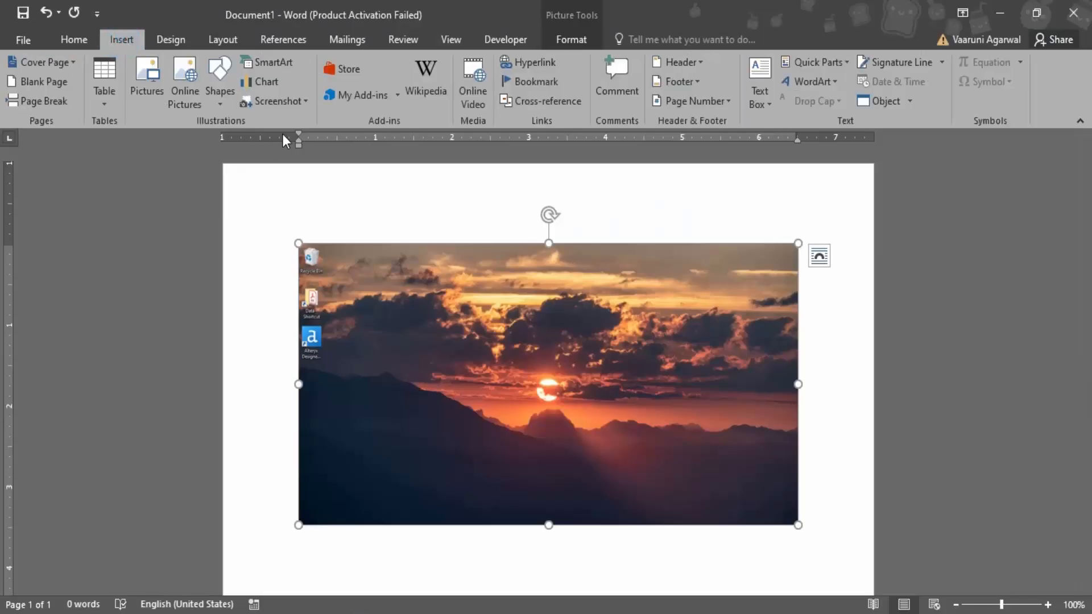
click(276, 101)
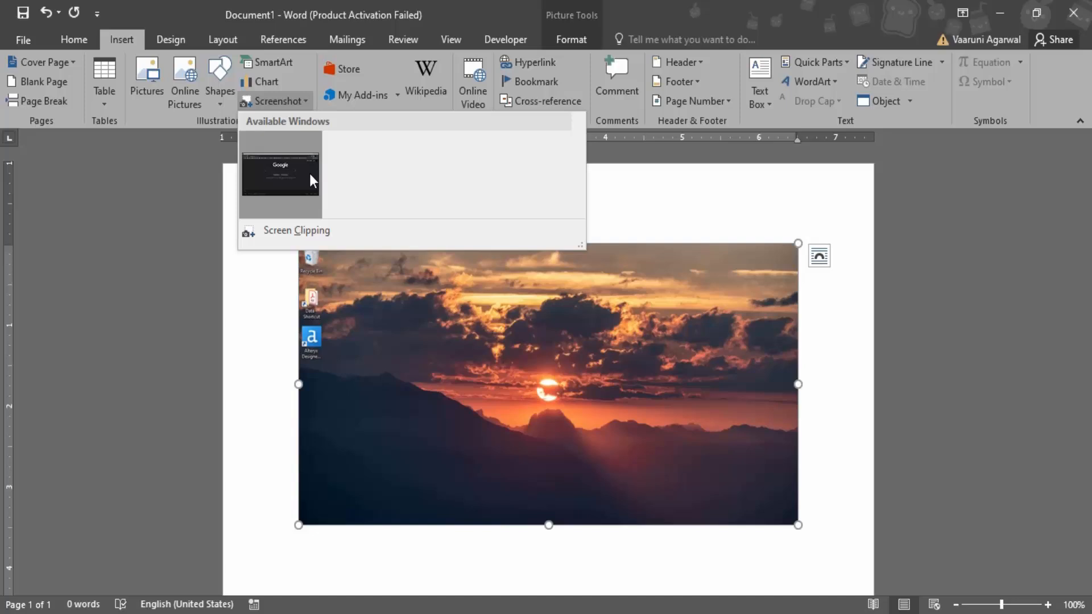
mouse_move(278, 193)
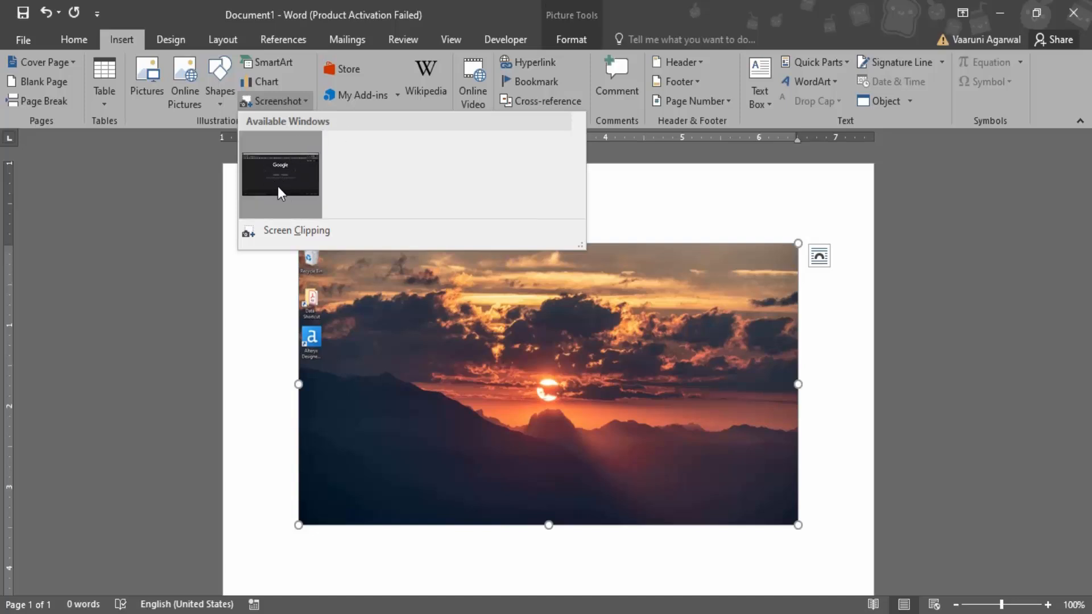
mouse_move(285, 180)
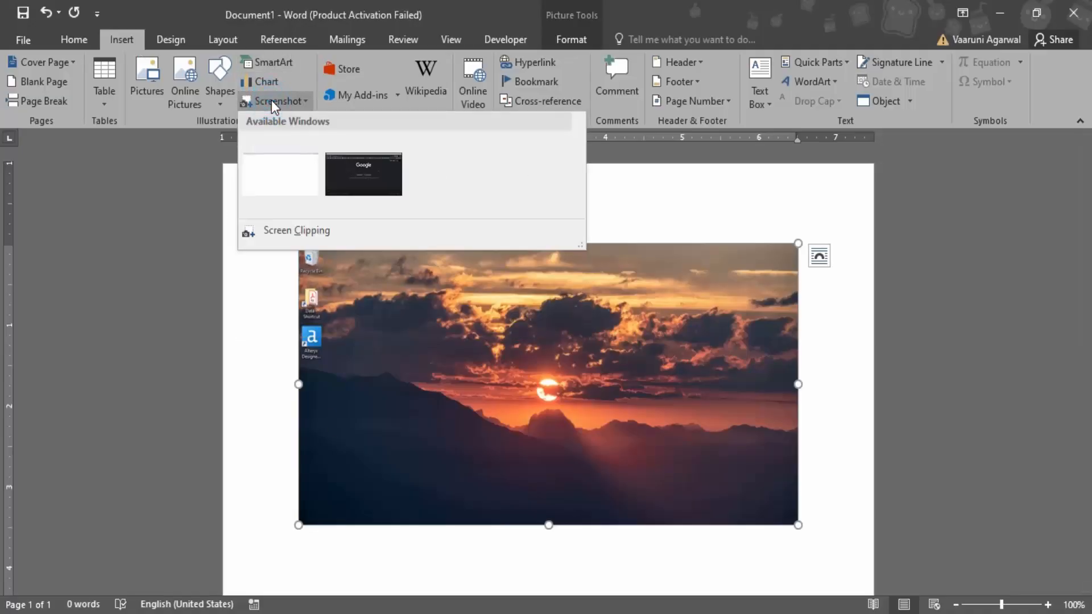
mouse_move(280, 174)
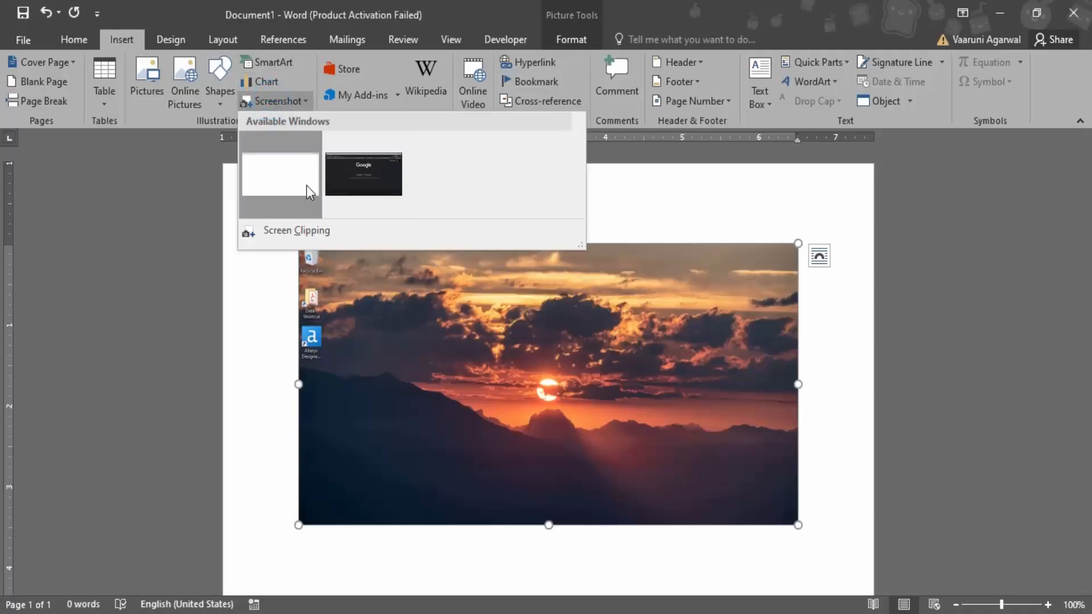
mouse_move(362, 203)
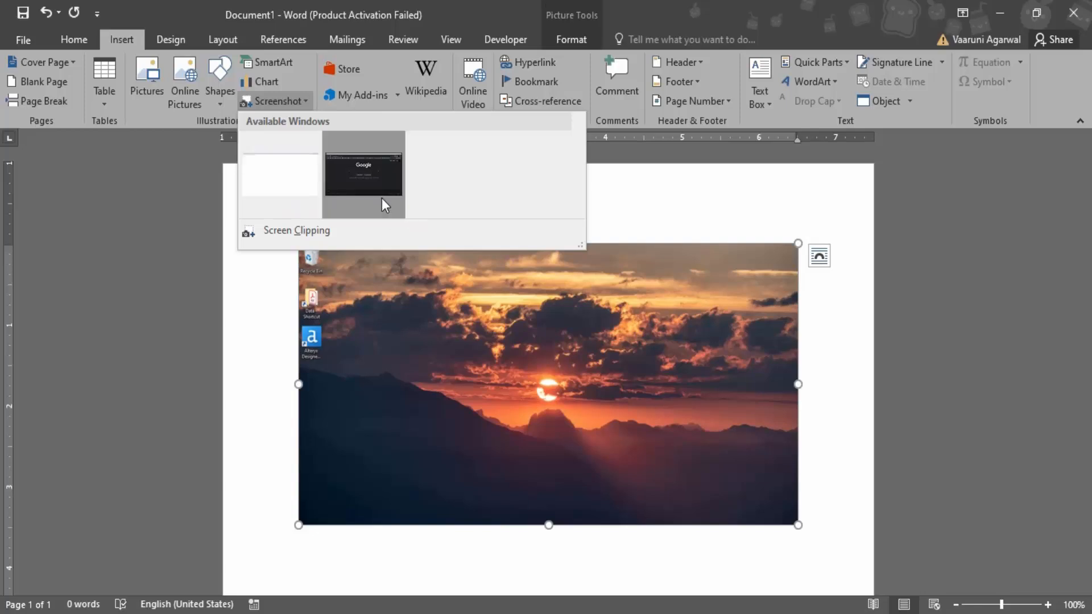
click(362, 173)
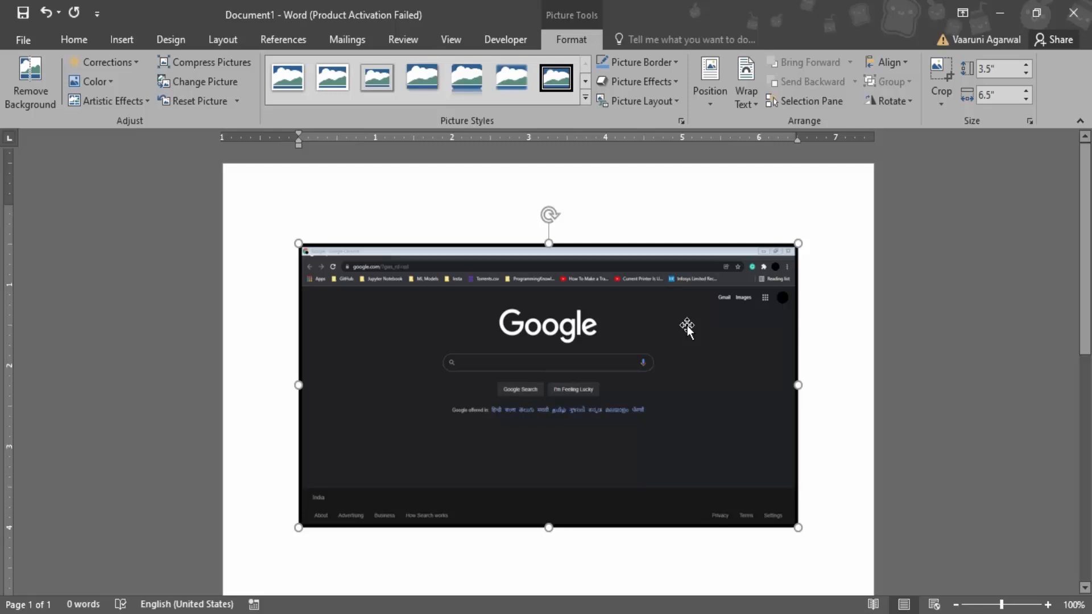
click(828, 344)
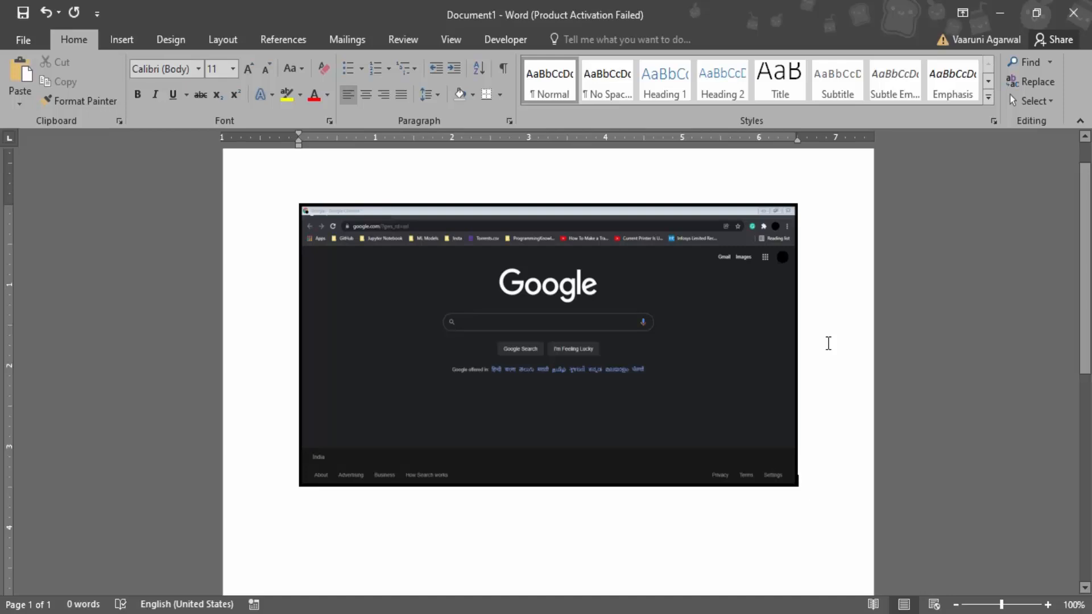
mouse_move(587, 504)
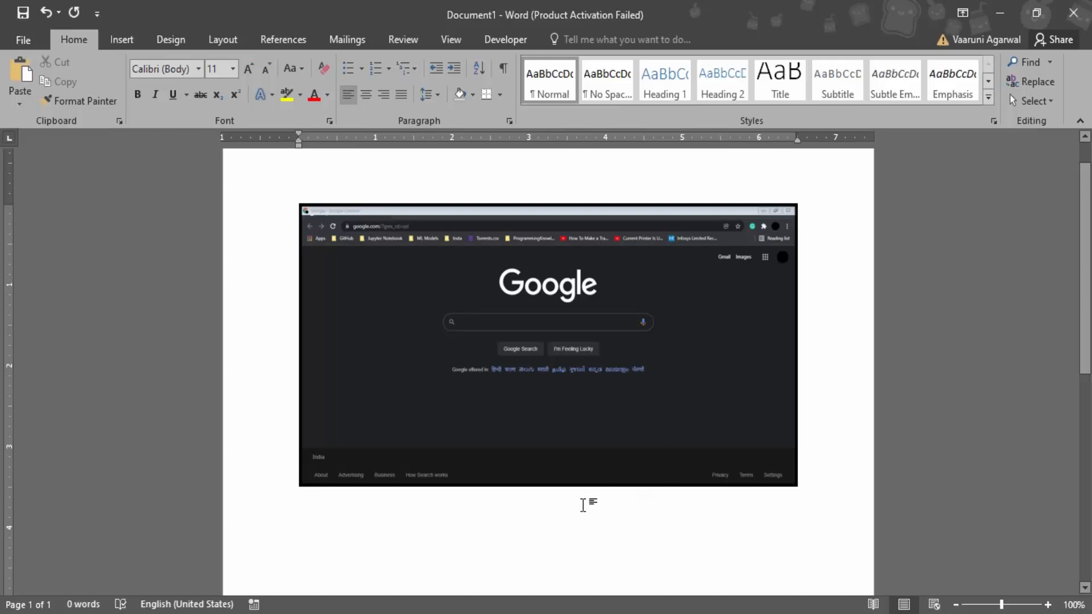